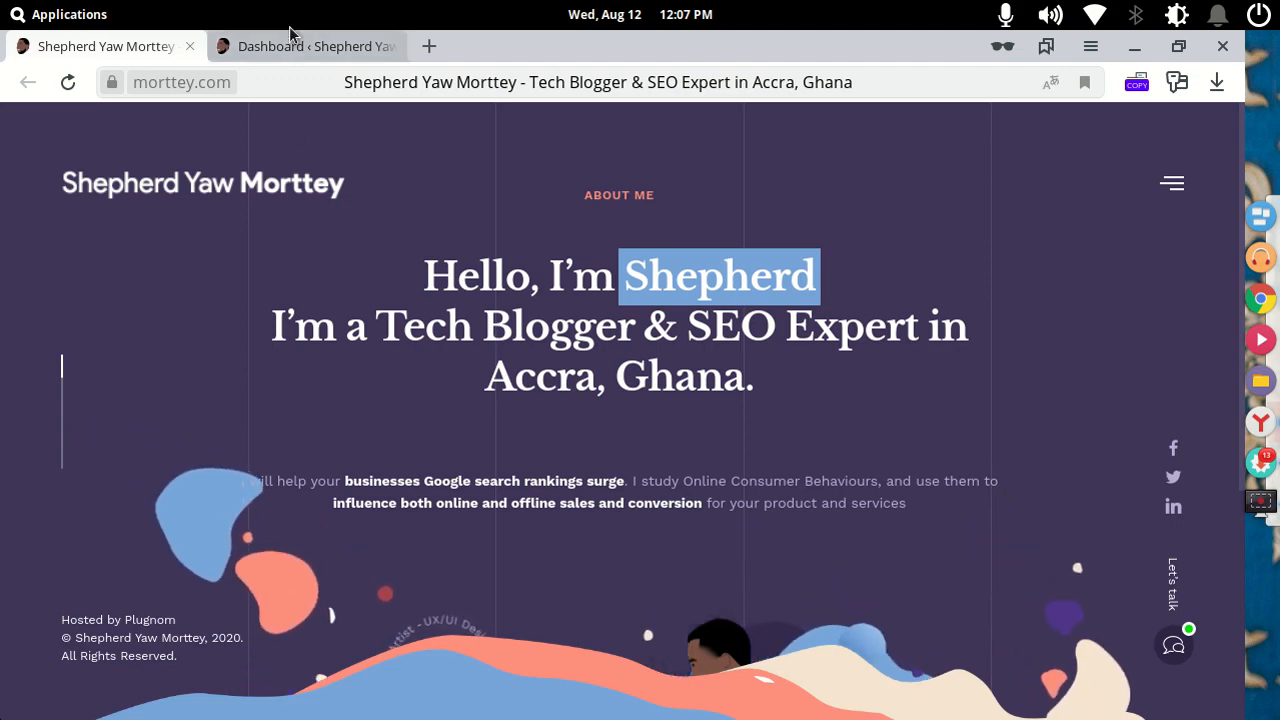
Switch from the public site to the dashboard and go to Plugins > Add New
{"action": "left_click", "coordinate": [307, 46]}
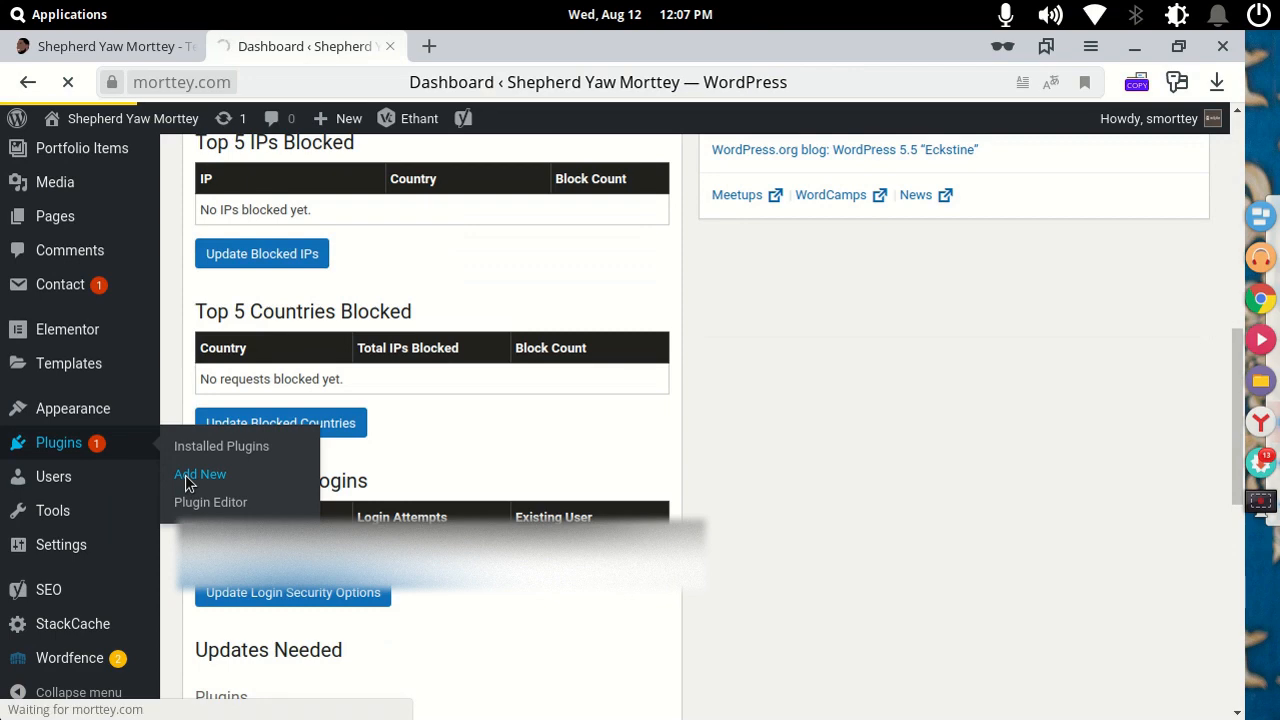
{"action": "left_click", "coordinate": [200, 474]}
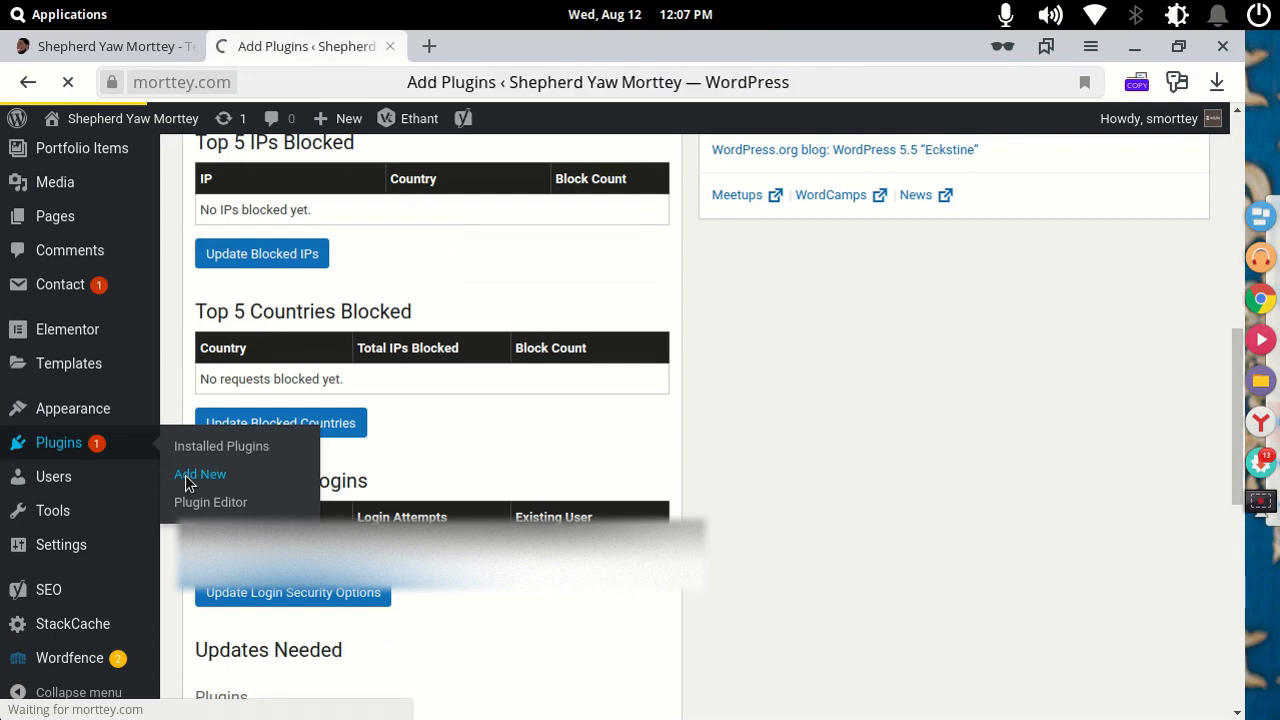
Search for 'wp downgrade', then install and activate WP Downgrade | Specific Core Version
{"action": "left_click", "coordinate": [200, 474]}
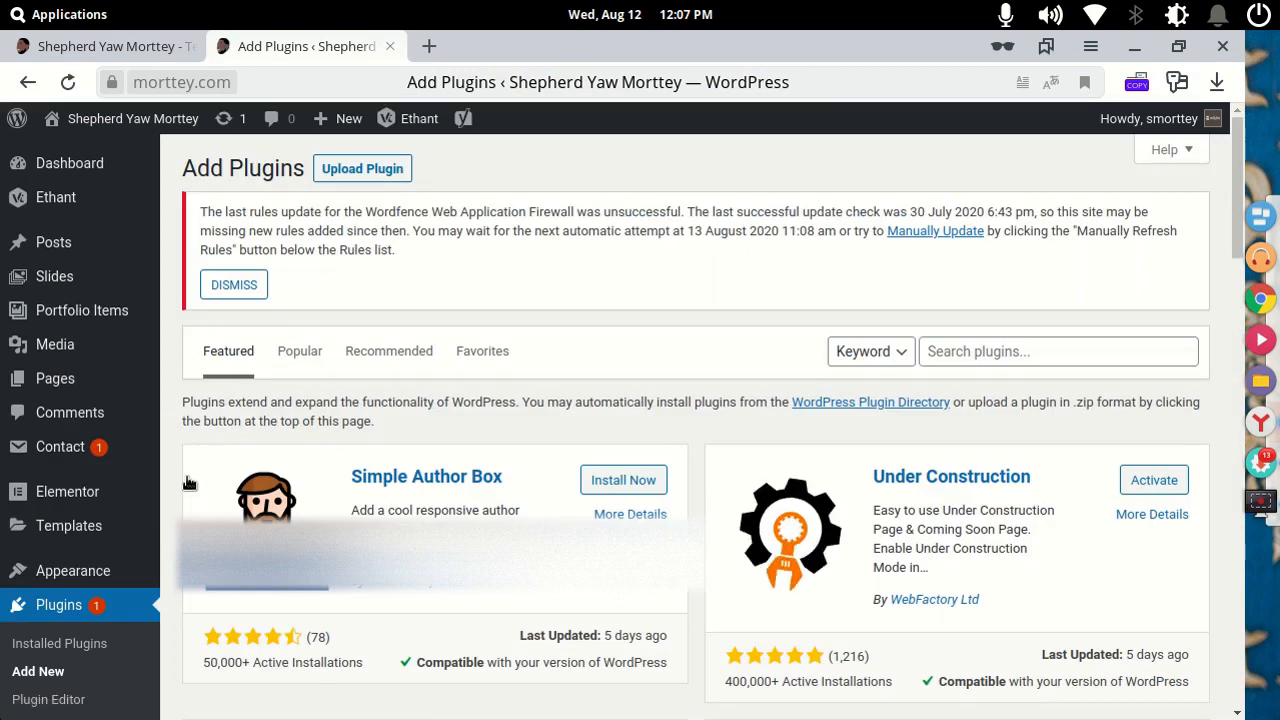
{"action": "type", "text": "w"}
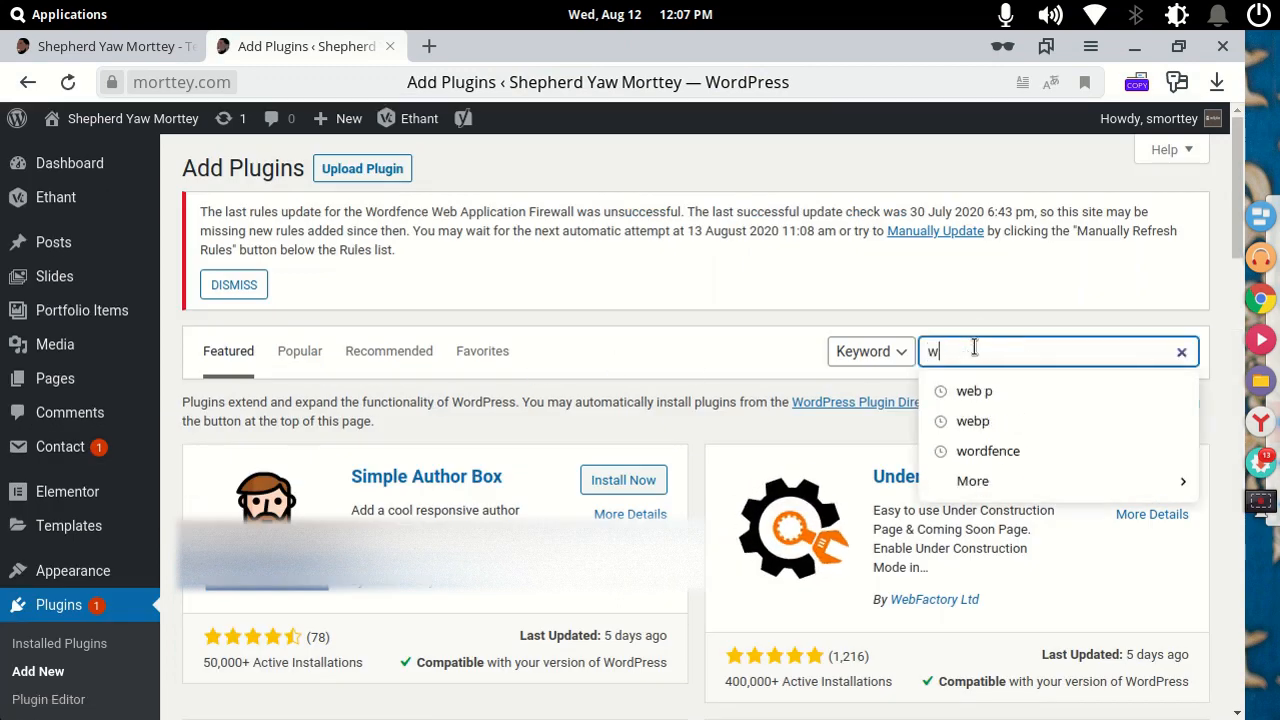
{"action": "type", "text": "p downgrade"}
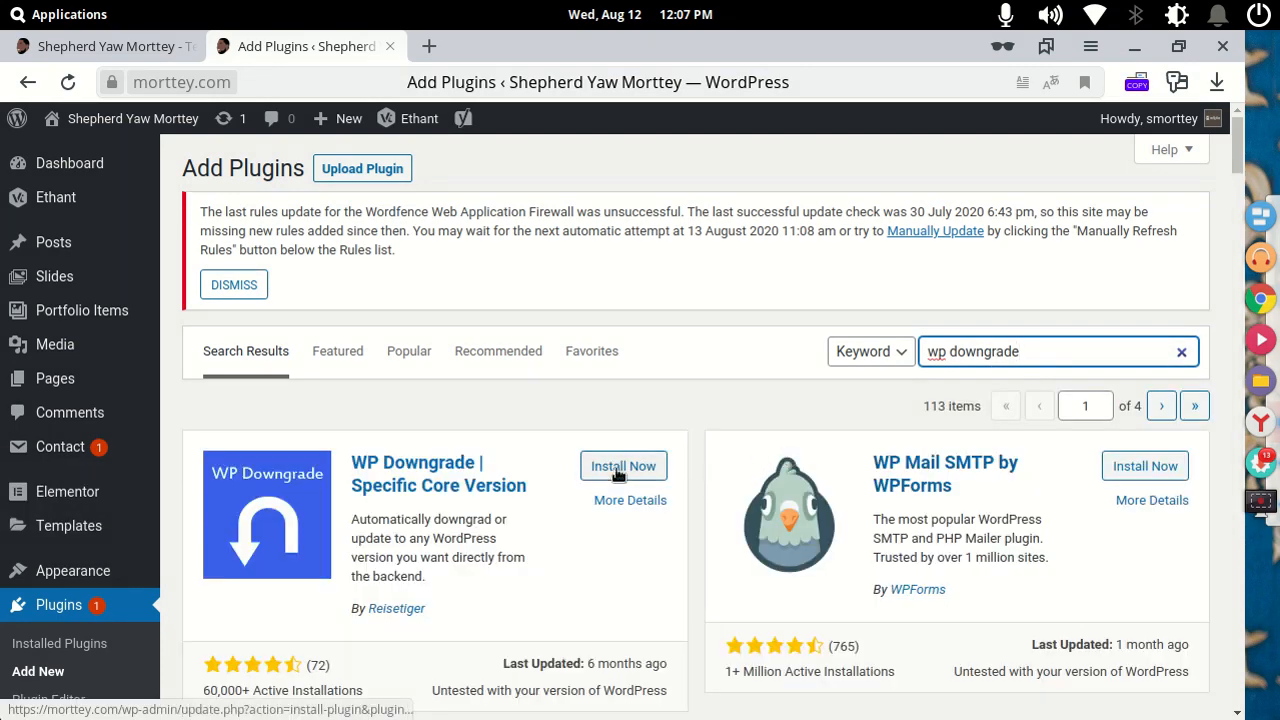
{"action": "left_click", "coordinate": [623, 466]}
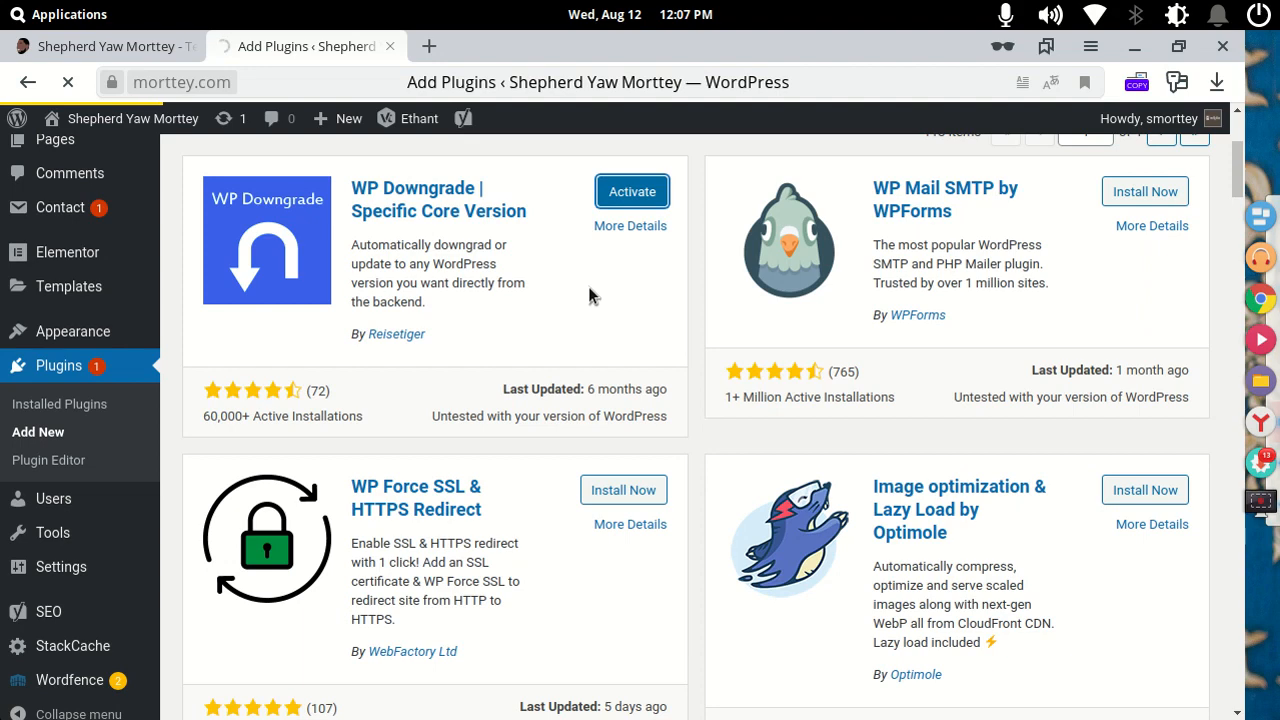
{"action": "left_click", "coordinate": [632, 191]}
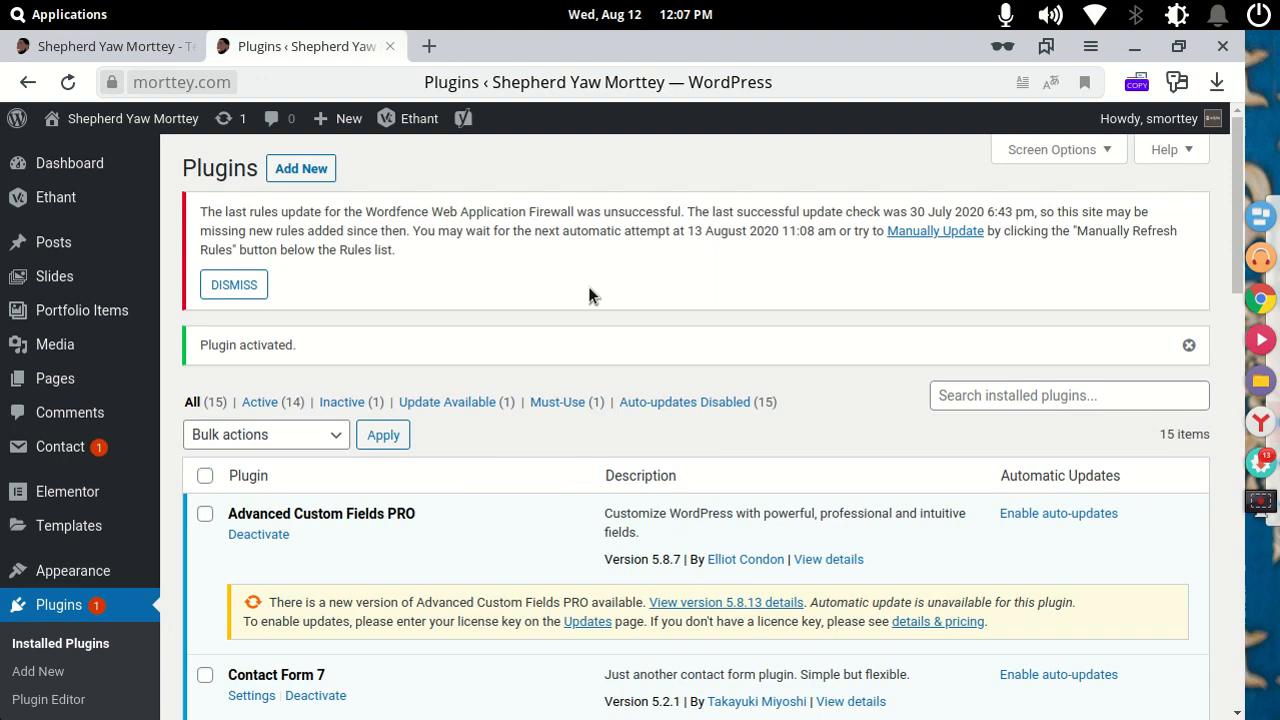
Open Settings > WP Downgrade, showing target and current version 5.5, and start a new browser tab
{"action": "left_click", "coordinate": [52, 510]}
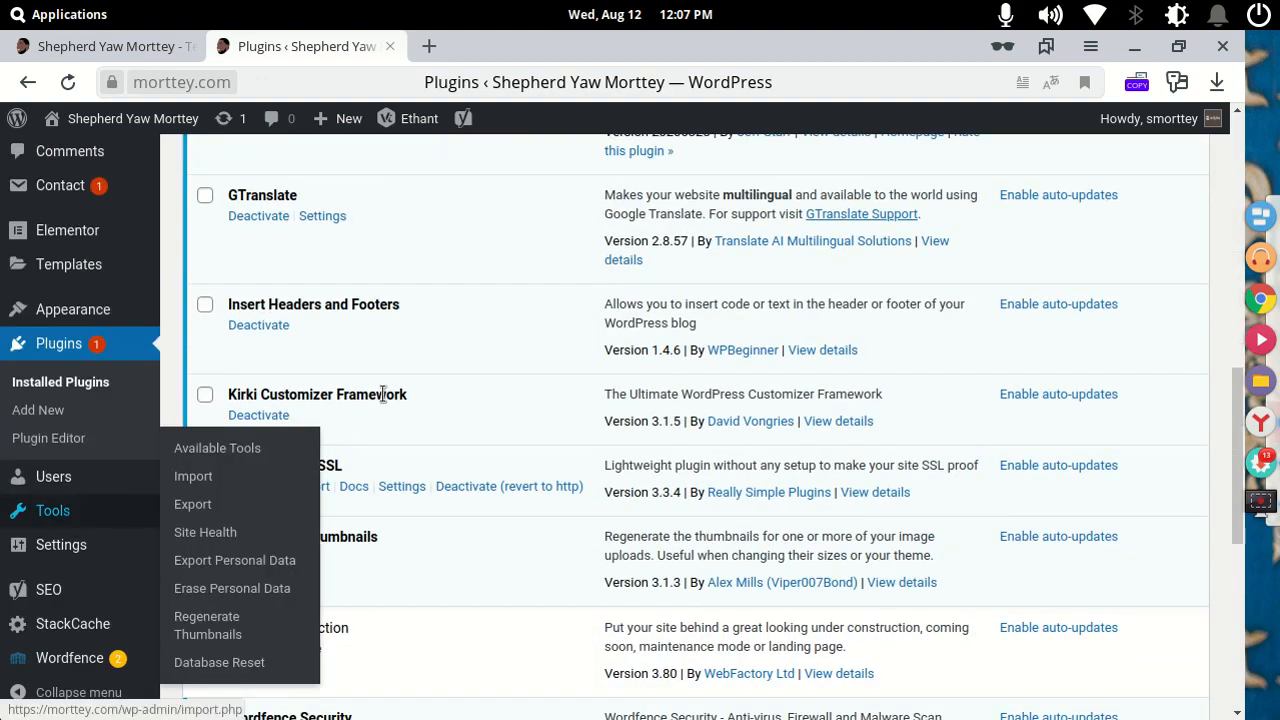
{"action": "left_click", "coordinate": [61, 544]}
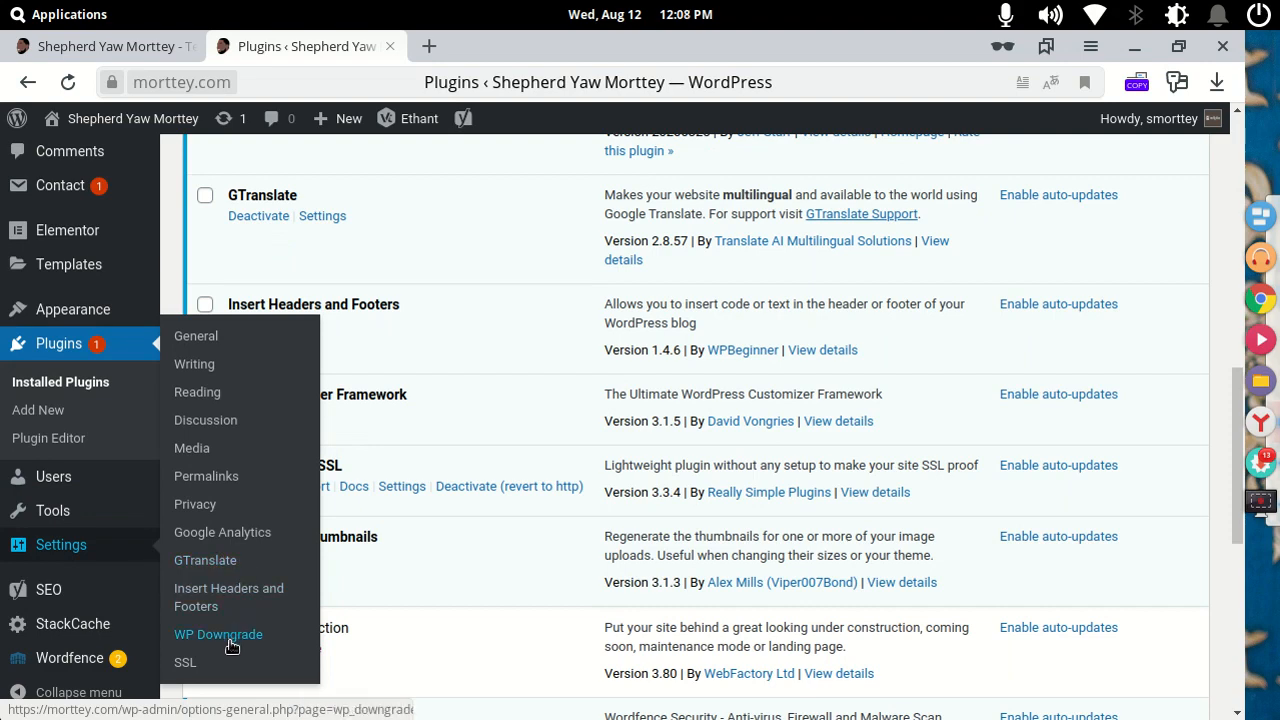
{"action": "left_click", "coordinate": [218, 634]}
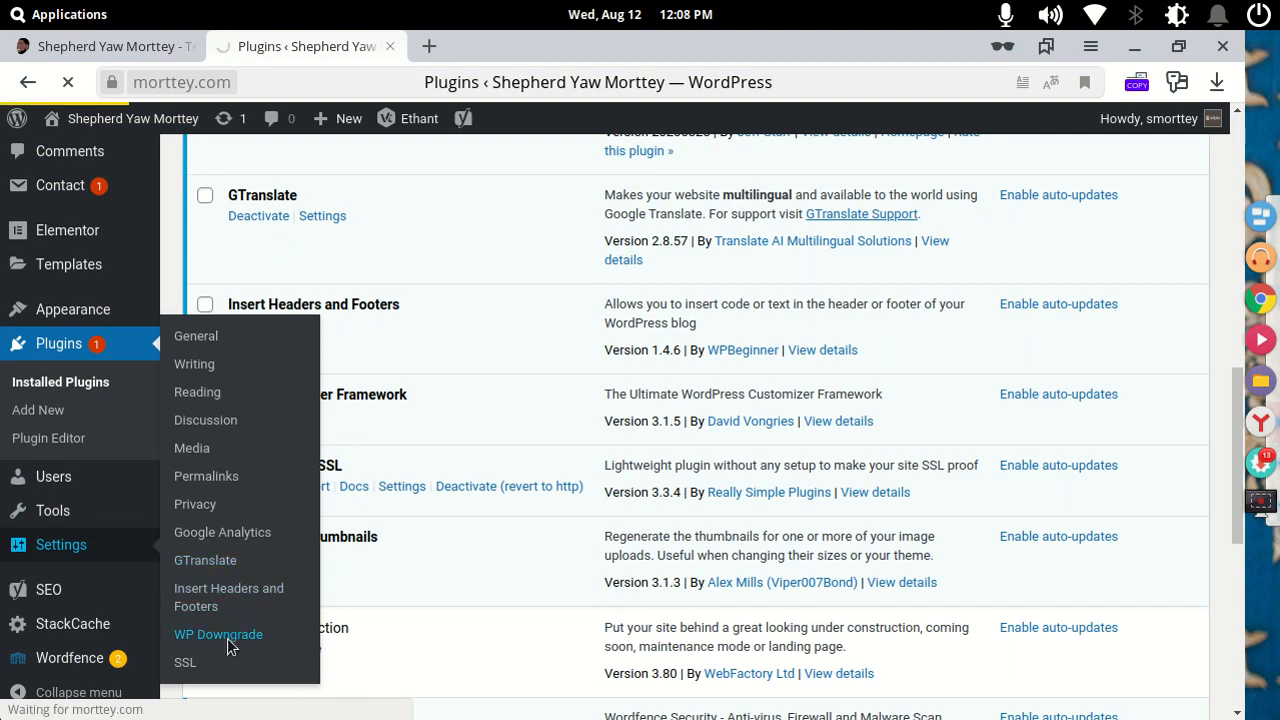
{"action": "left_click", "coordinate": [218, 634]}
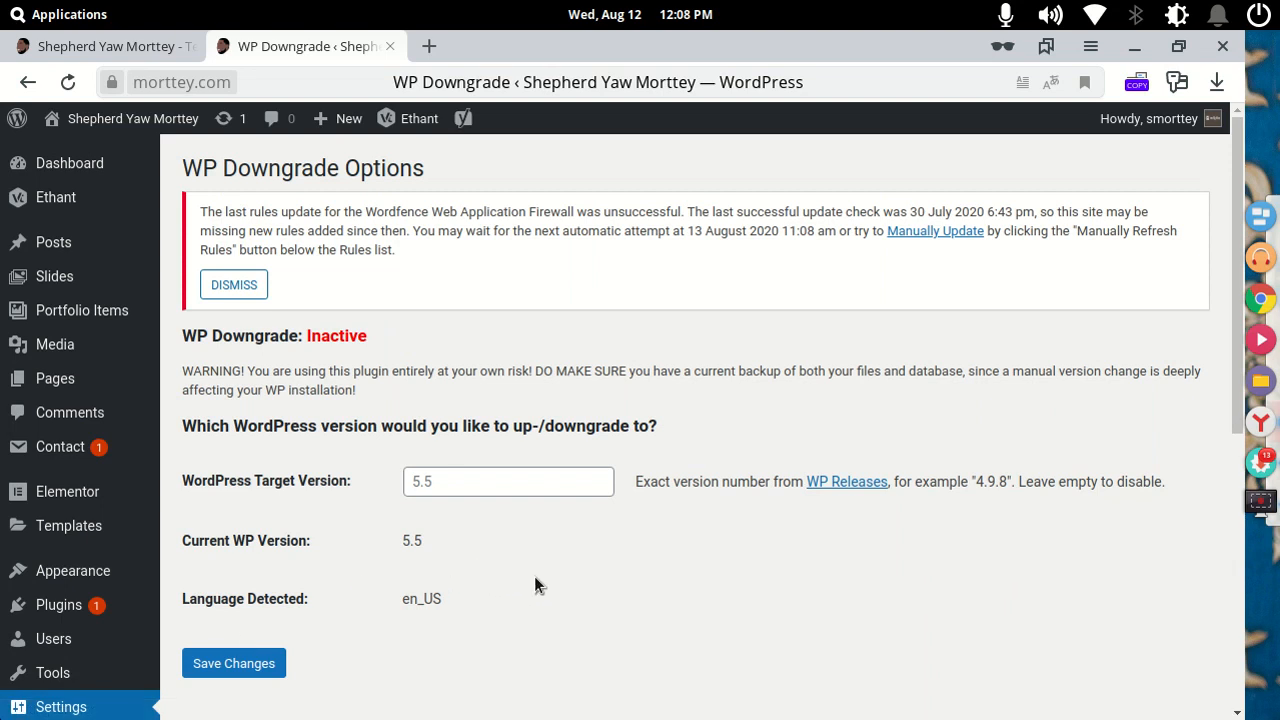
{"action": "left_click", "coordinate": [508, 481]}
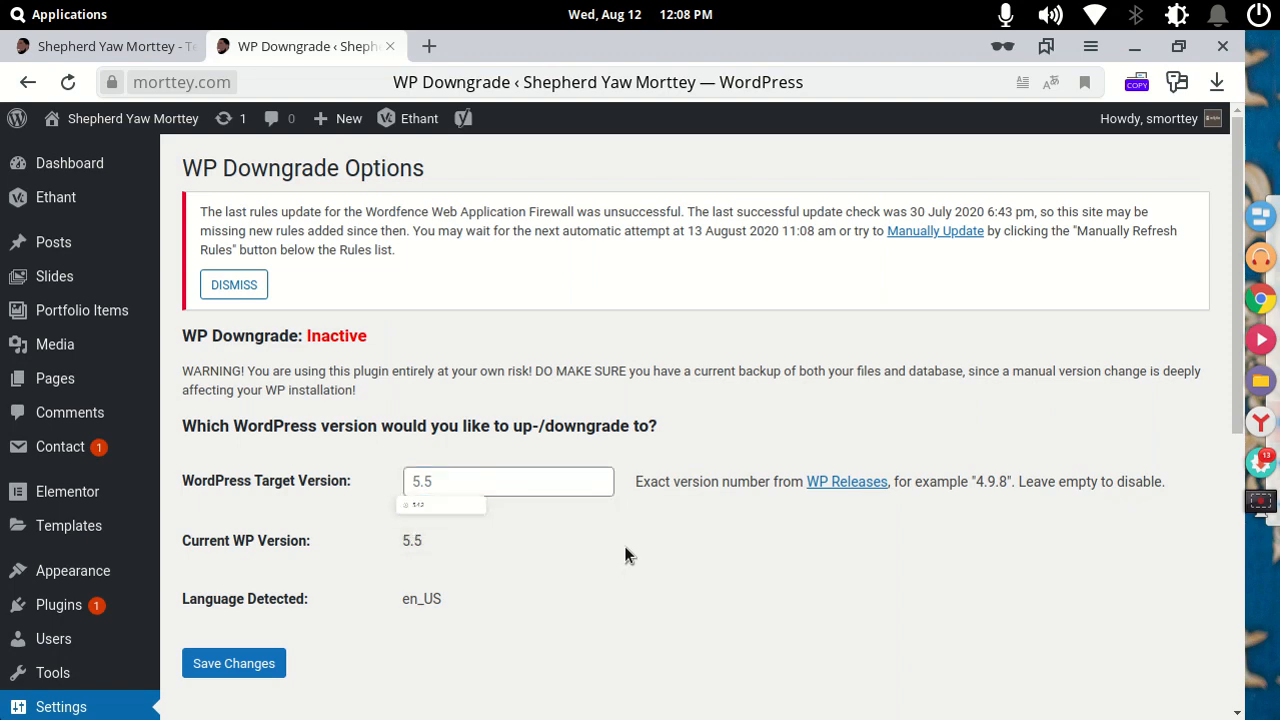
{"action": "left_click", "coordinate": [428, 46]}
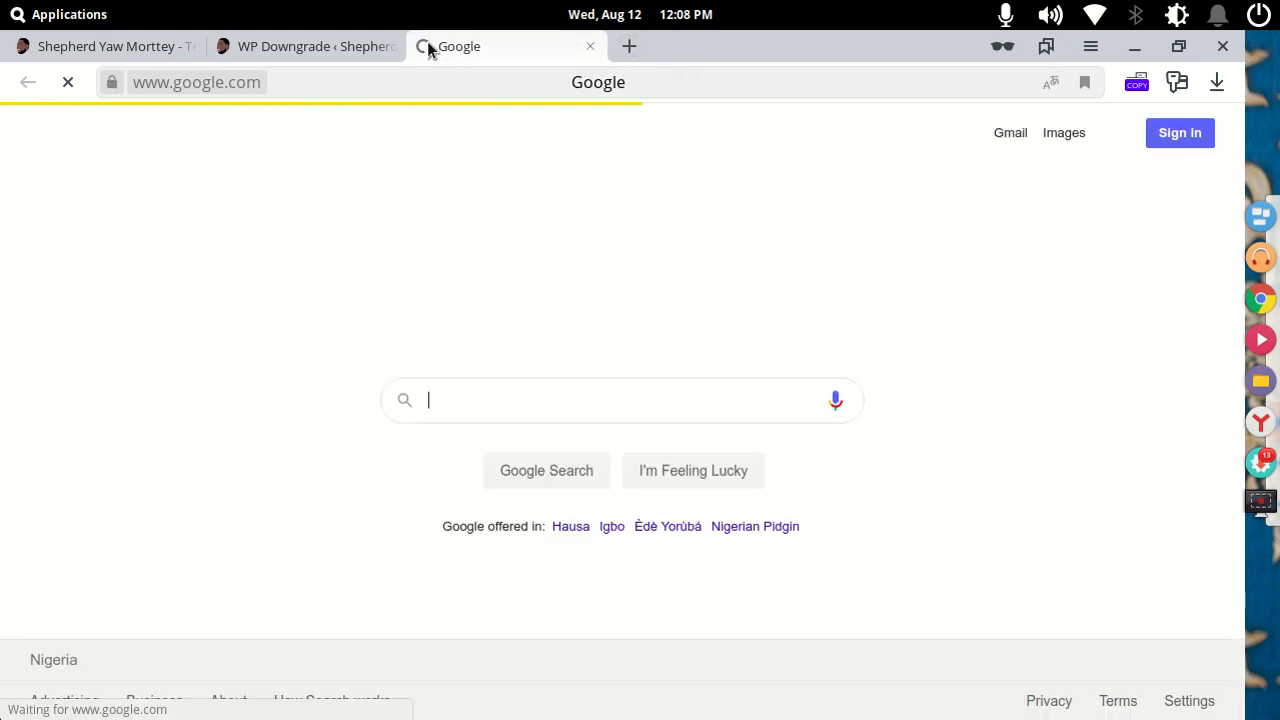
Google 'wordpress releases', copy 5.4.2 from the WordPress.org Releases archive, and return to WP Downgrade
{"action": "type", "text": "wordpress release"}
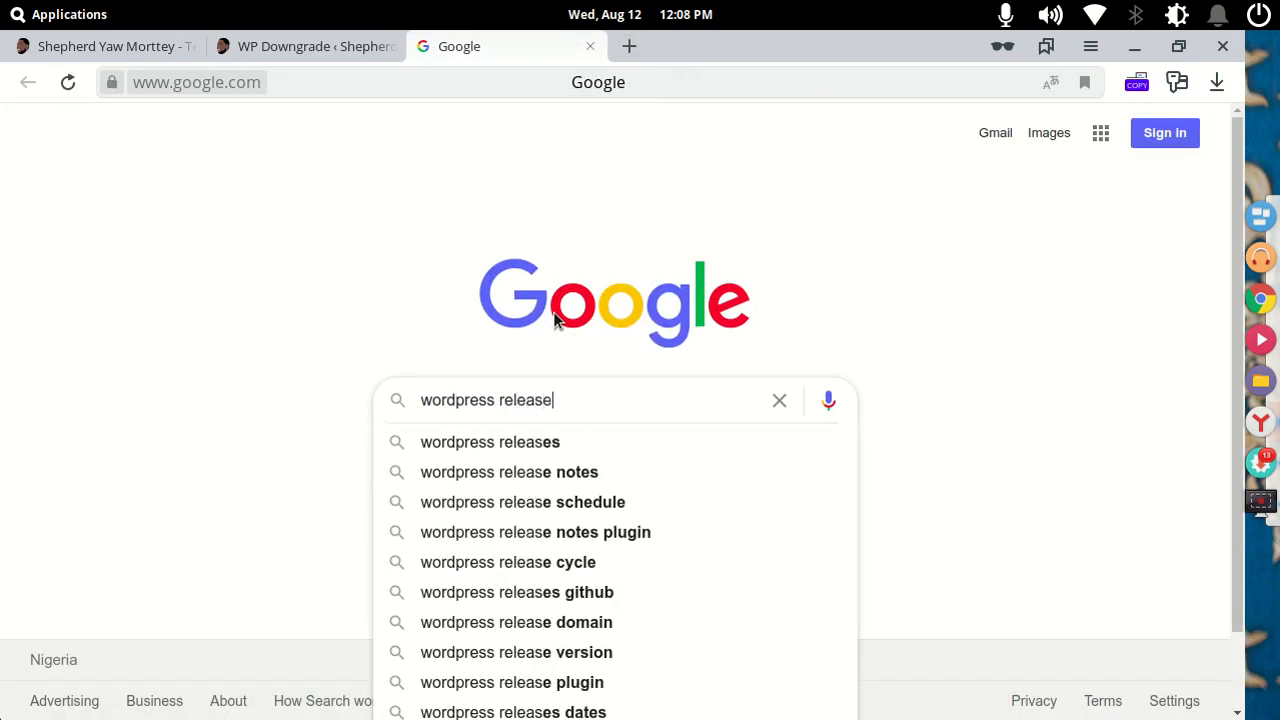
{"action": "left_click", "coordinate": [490, 442]}
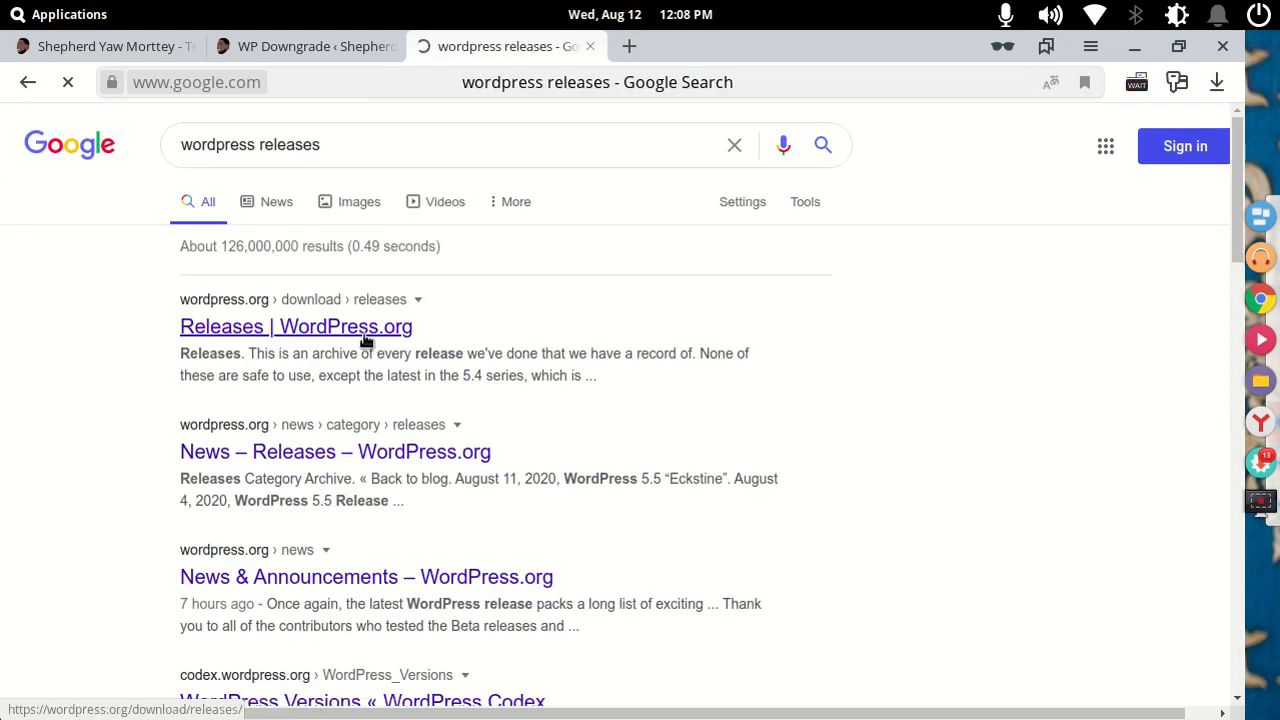
{"action": "left_click", "coordinate": [296, 326]}
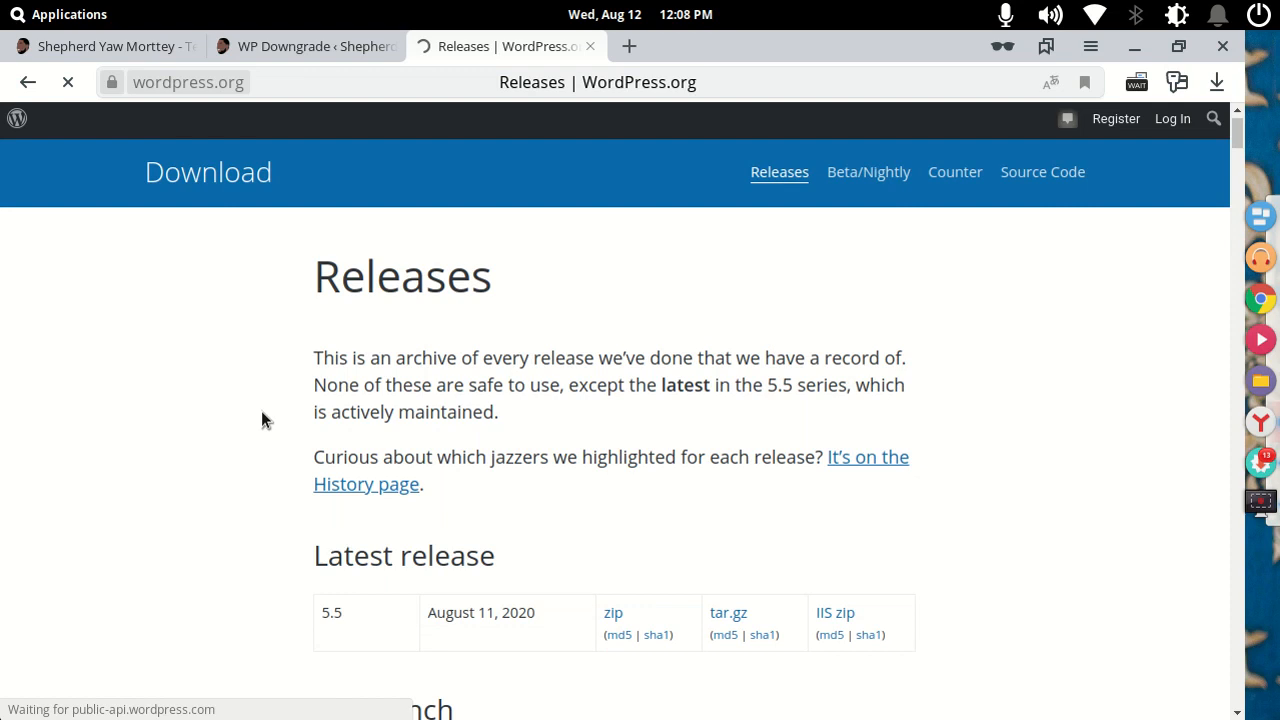
{"action": "scroll", "scroll_direction": "down", "scroll_amount": 3}
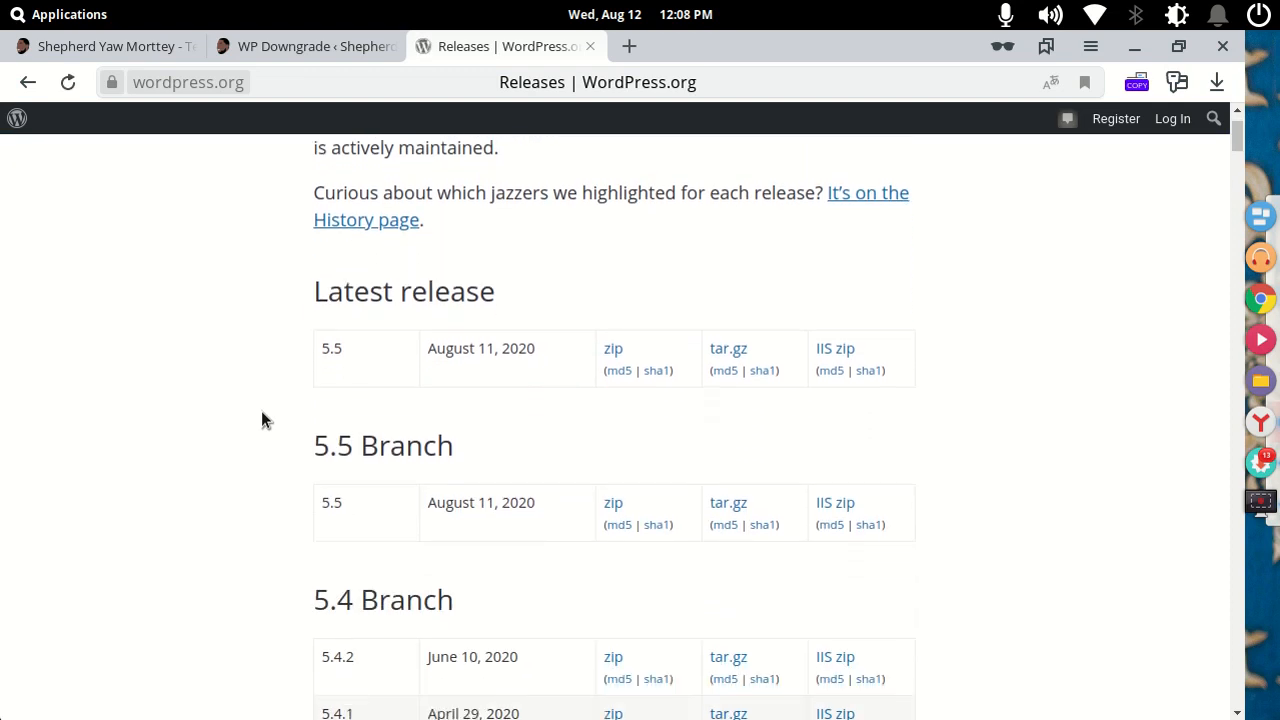
{"action": "scroll", "scroll_direction": "down", "scroll_amount": 3}
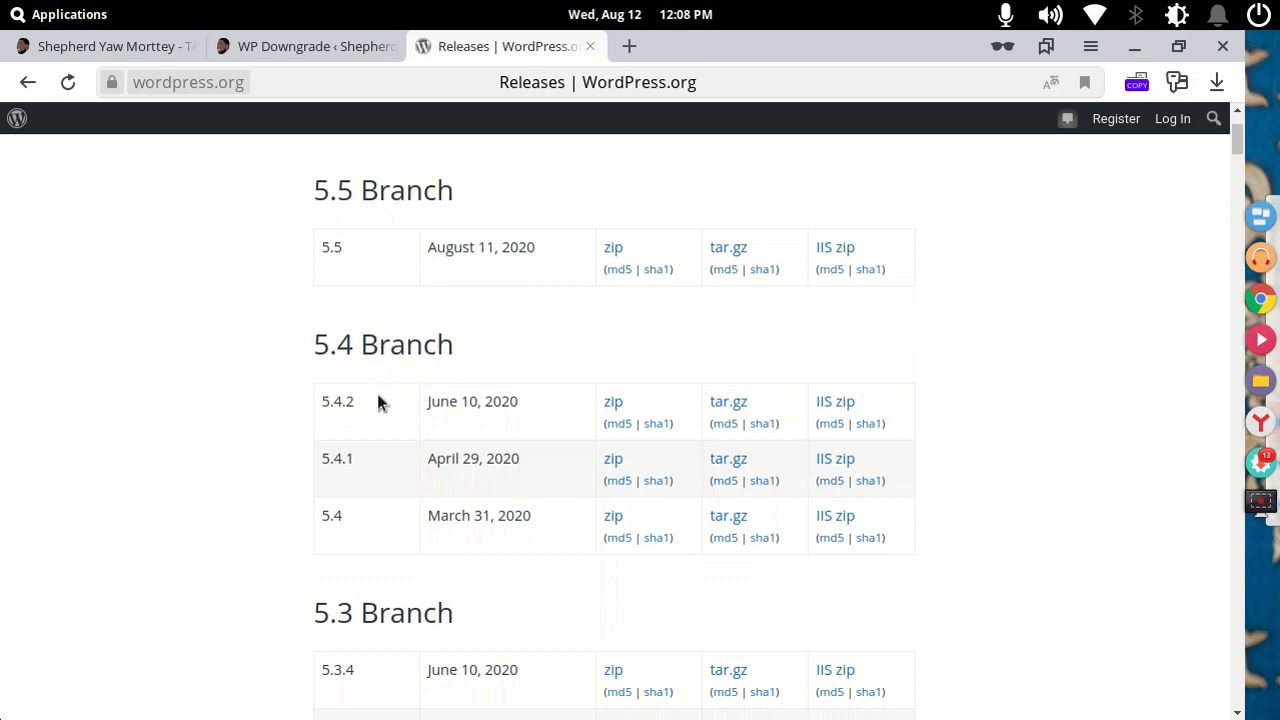
{"action": "mouse_move", "coordinate": [355, 405]}
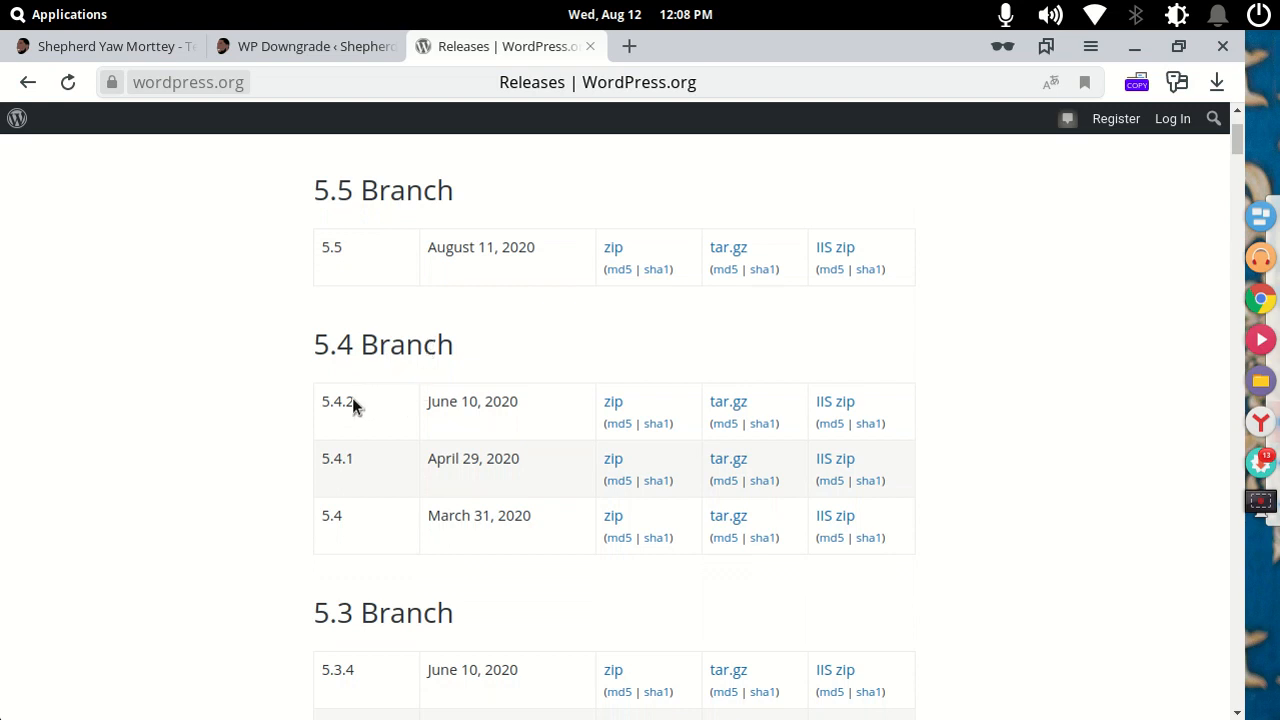
{"action": "double_click", "coordinate": [337, 401]}
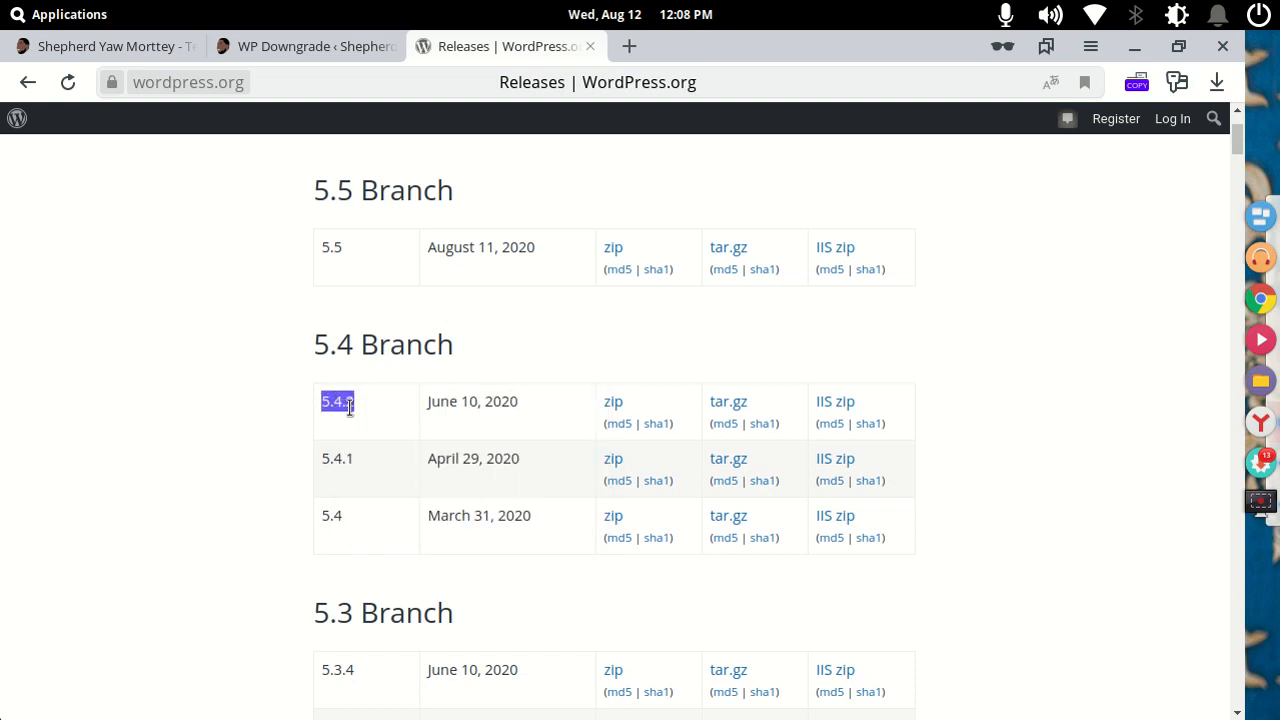
{"action": "left_click", "coordinate": [305, 46]}
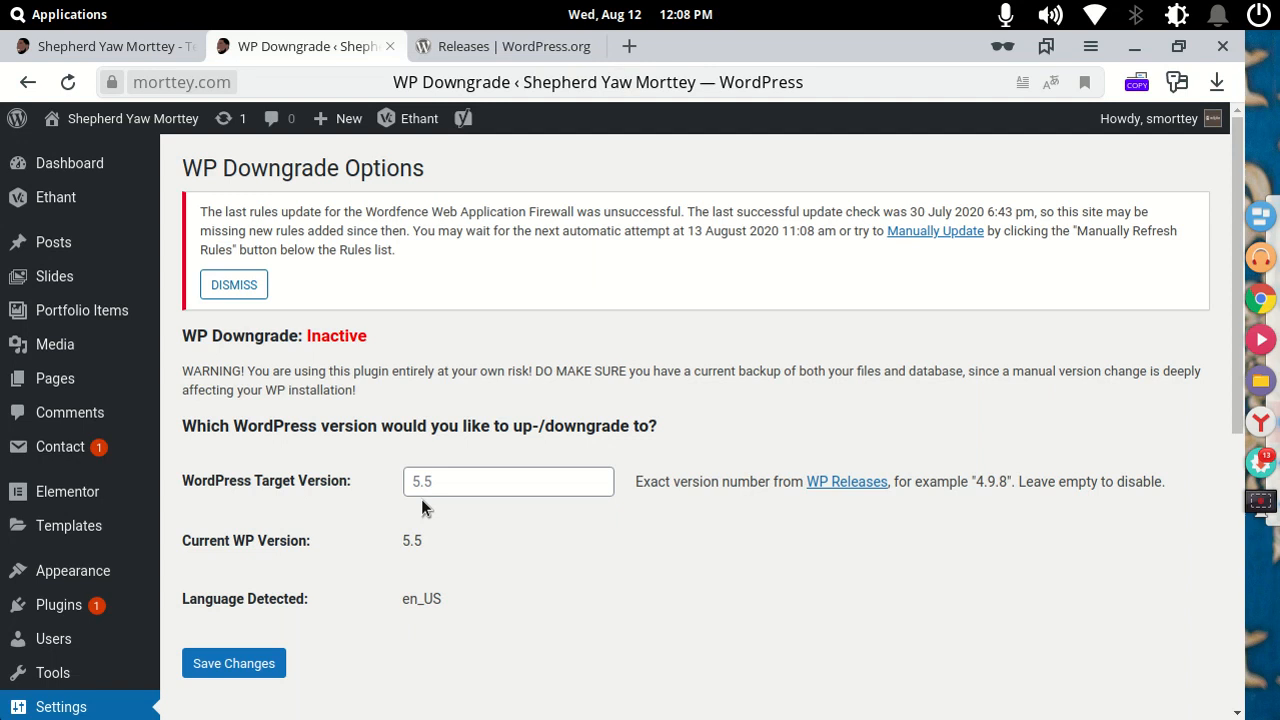
Save 5.4.2 as the WordPress Target Version and scroll to the Up-/Downgrade Core button
{"action": "type", "text": "5.4.2"}
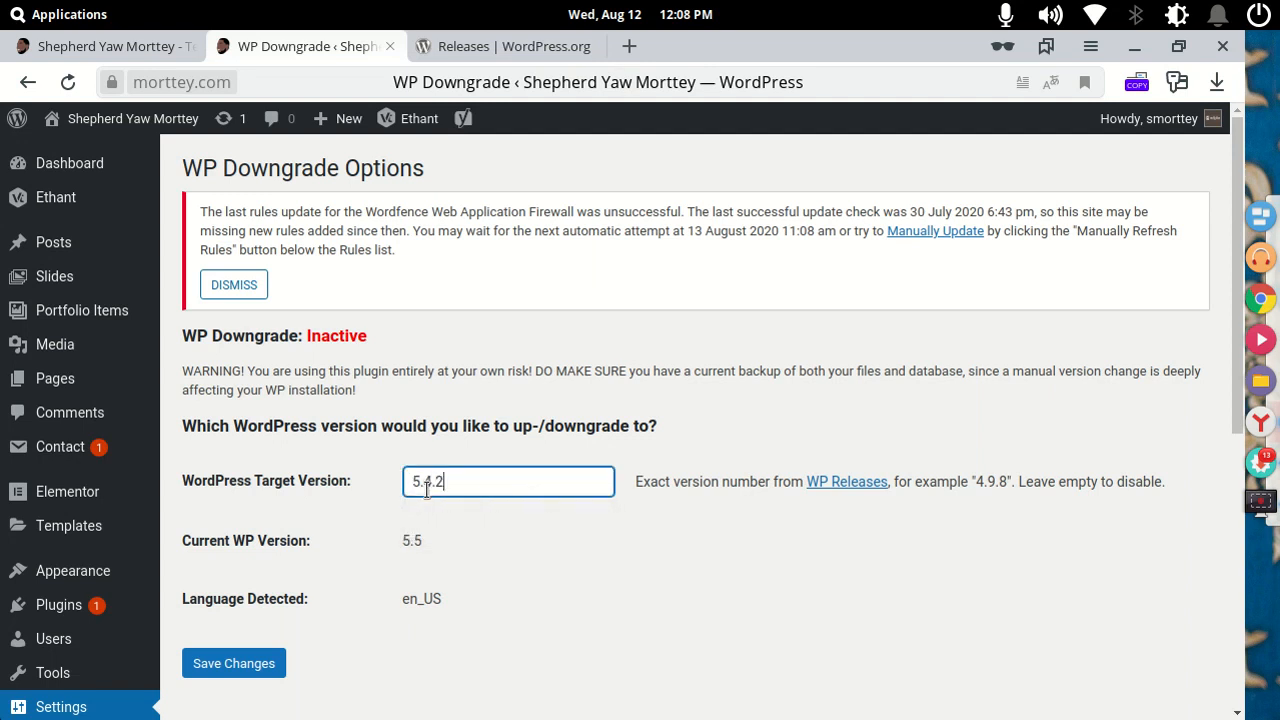
{"action": "left_click", "coordinate": [234, 663]}
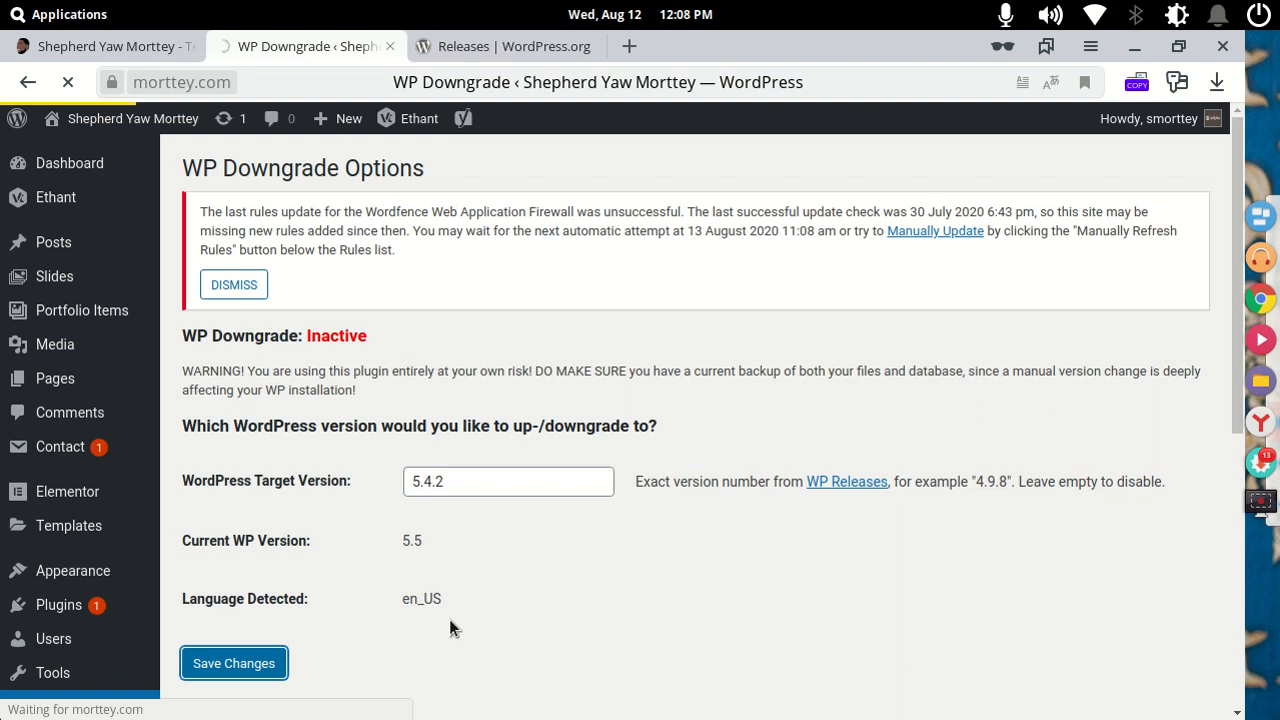
{"action": "left_click", "coordinate": [234, 662]}
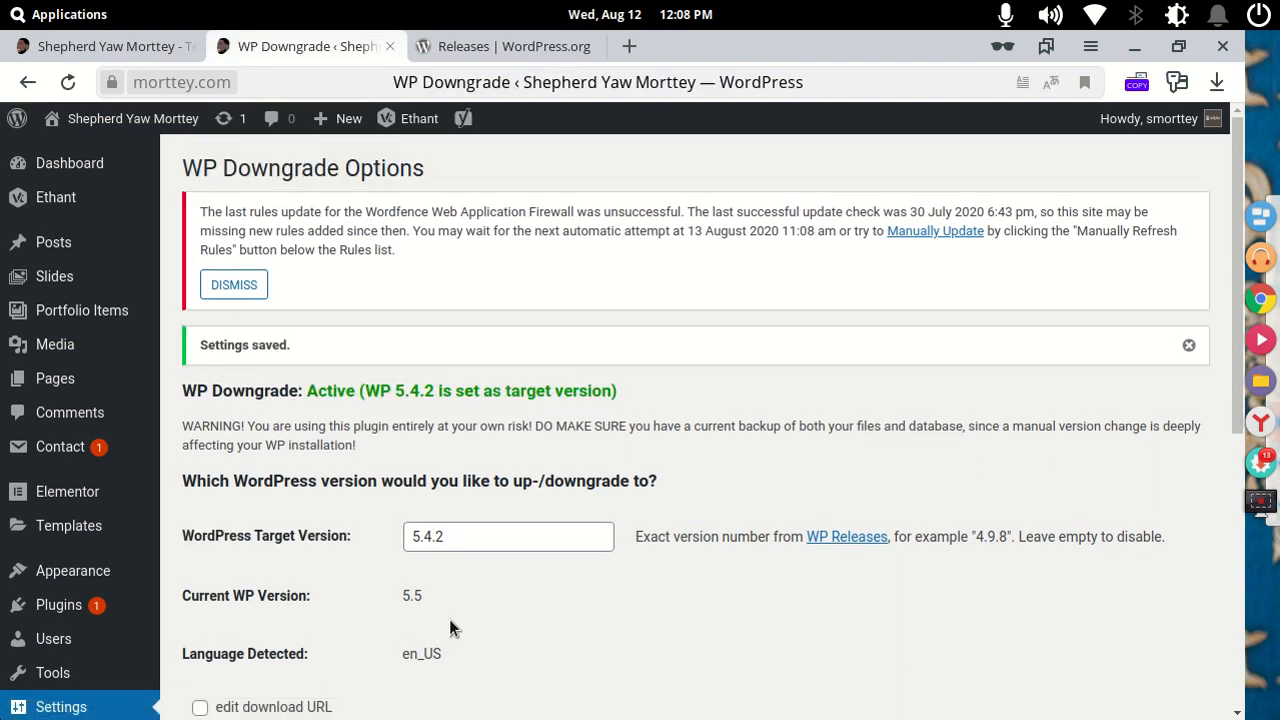
{"action": "mouse_move", "coordinate": [178, 401]}
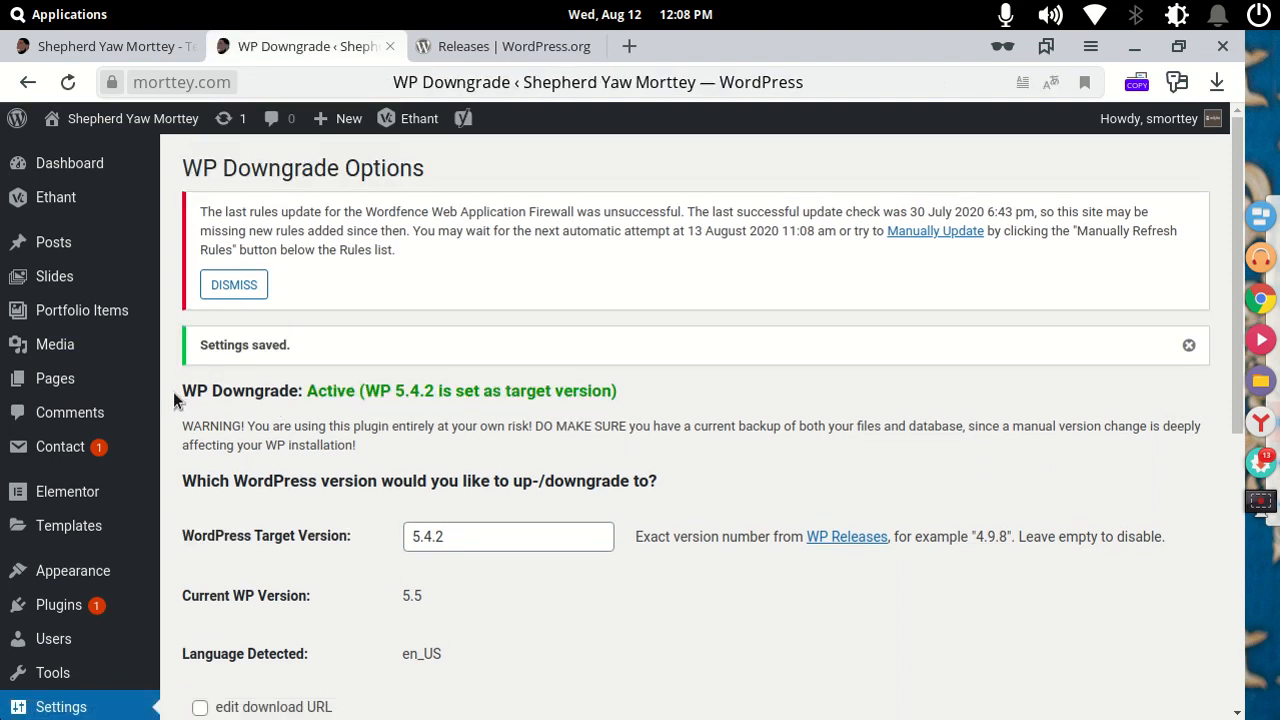
{"action": "triple_click", "coordinate": [400, 391]}
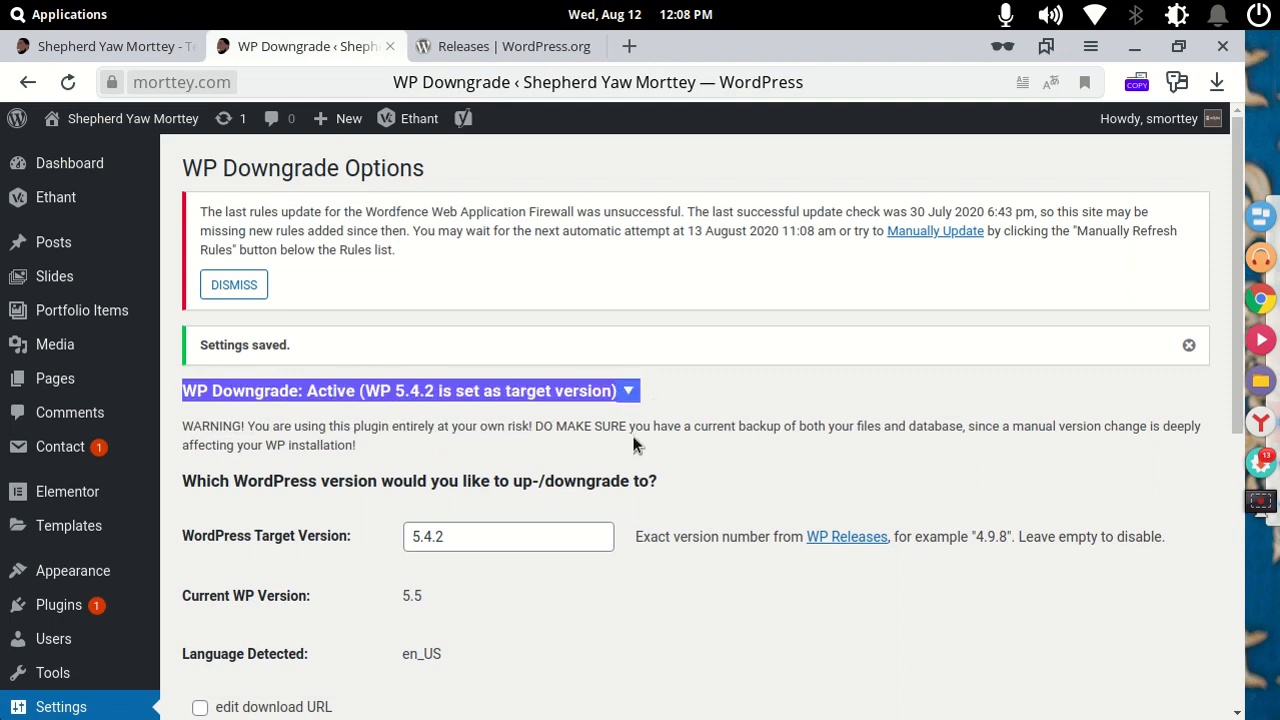
{"action": "scroll", "scroll_direction": "down", "scroll_amount": 3}
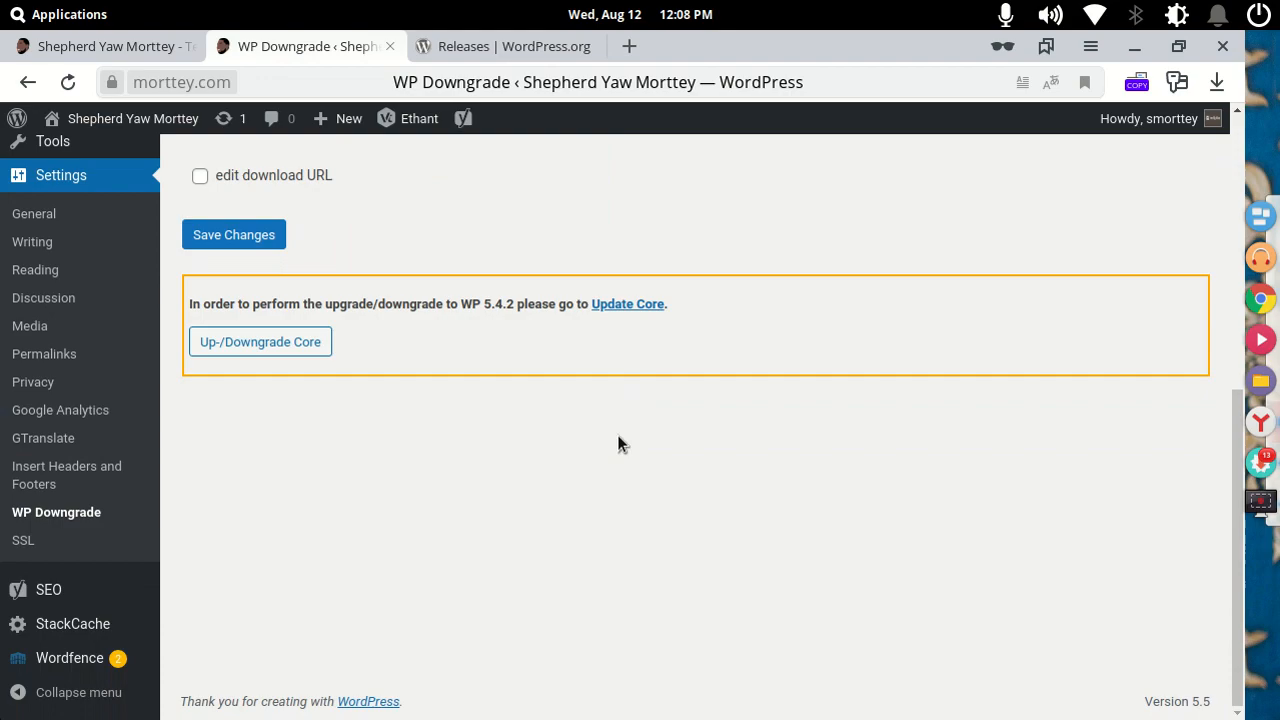
{"action": "left_click", "coordinate": [234, 234]}
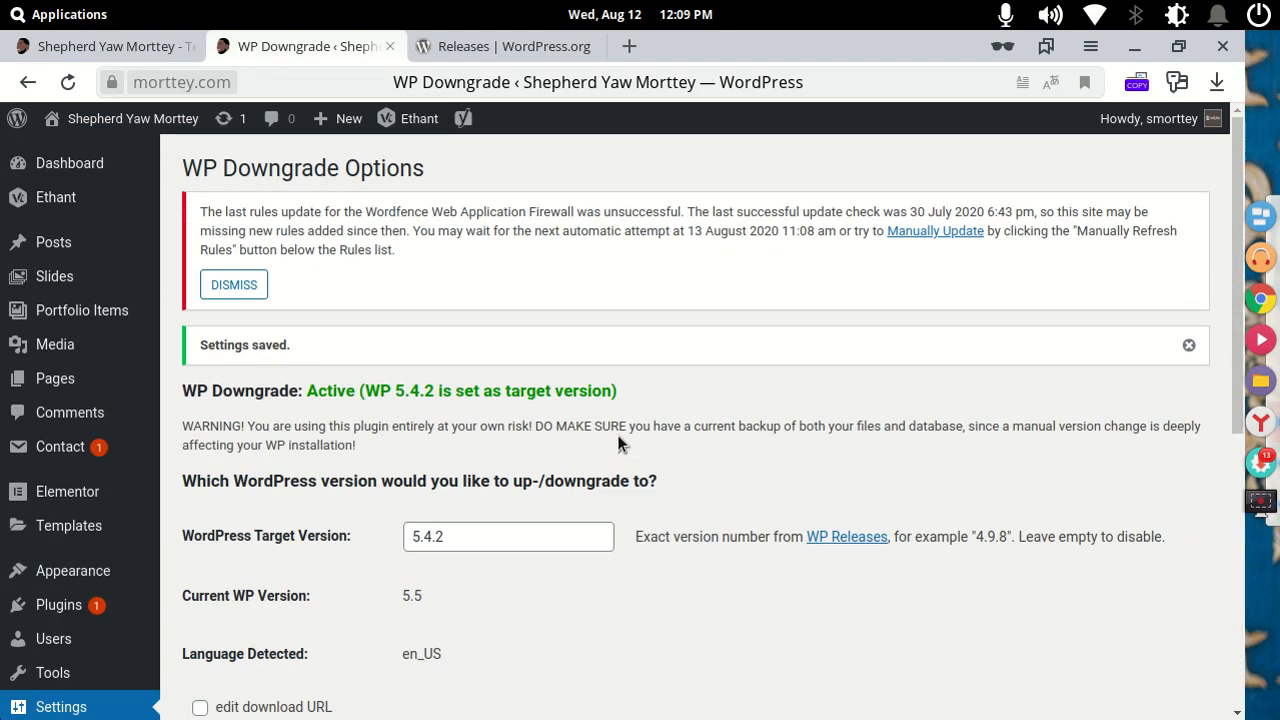
{"action": "scroll", "scroll_direction": "down", "scroll_amount": 3}
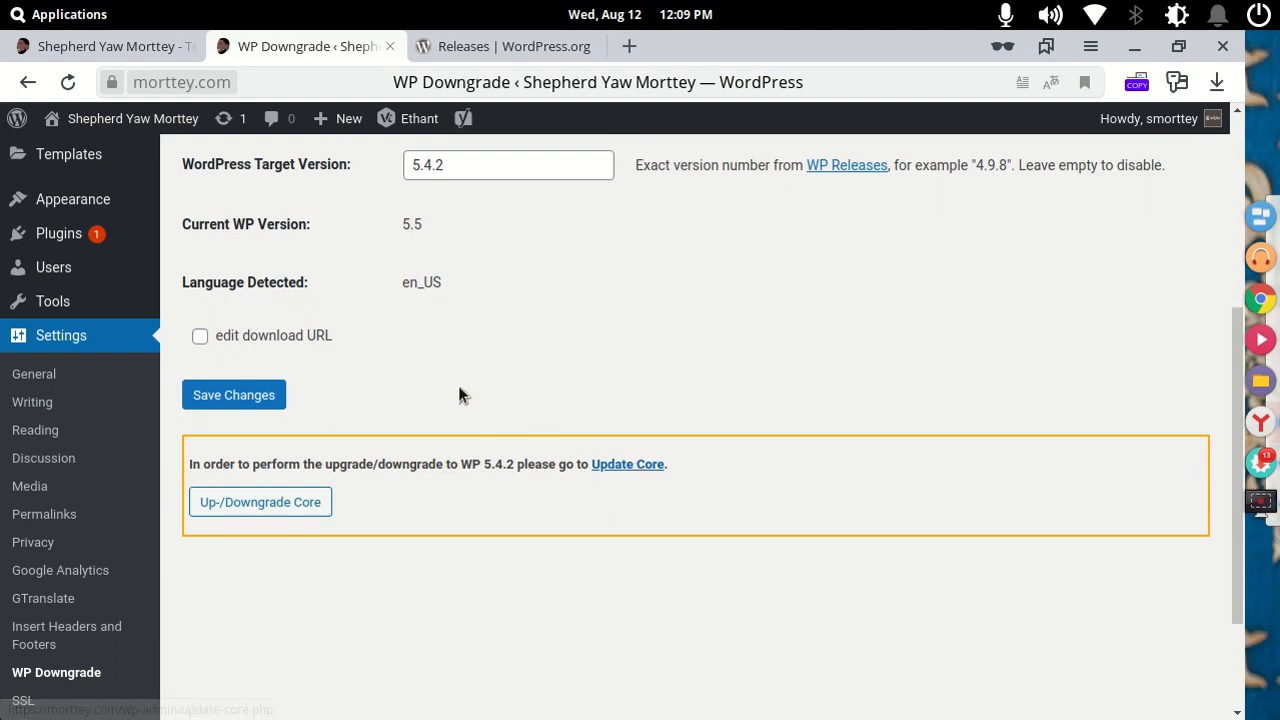
Run Up-/Downgrade Core and Re-install Now to install WordPress 5.4.2
{"action": "left_click", "coordinate": [233, 394]}
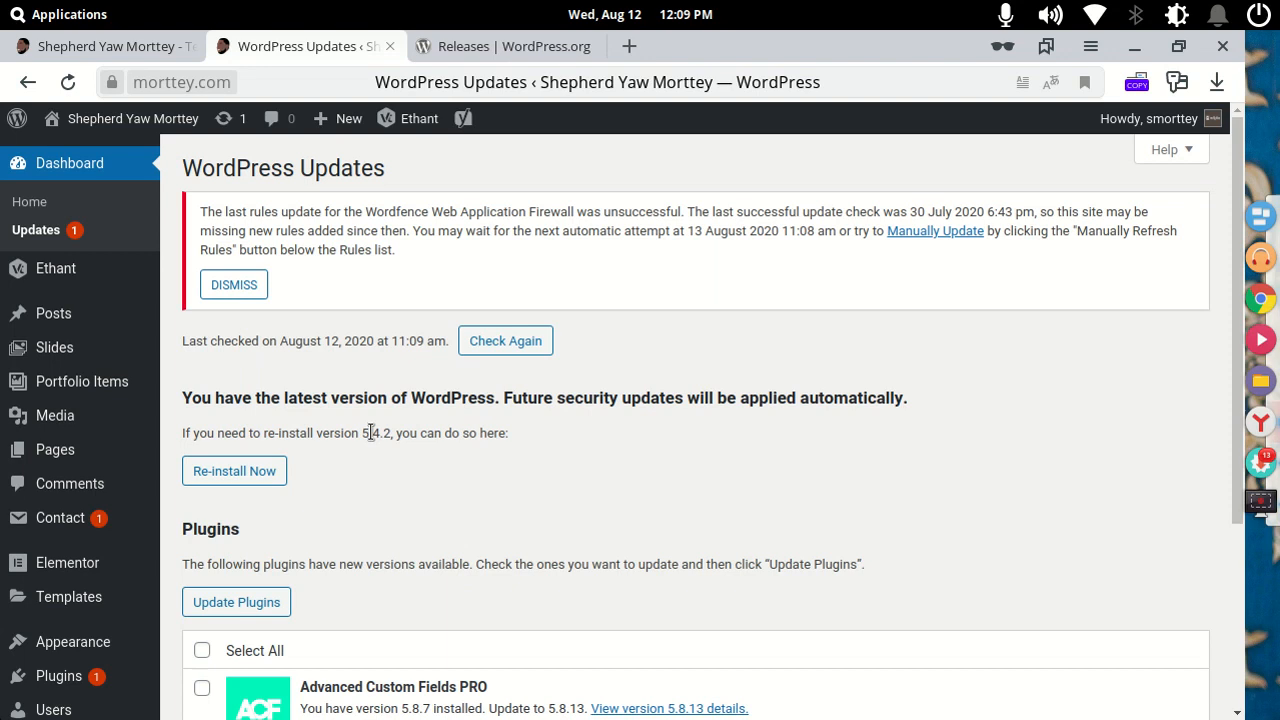
{"action": "mouse_move", "coordinate": [492, 440]}
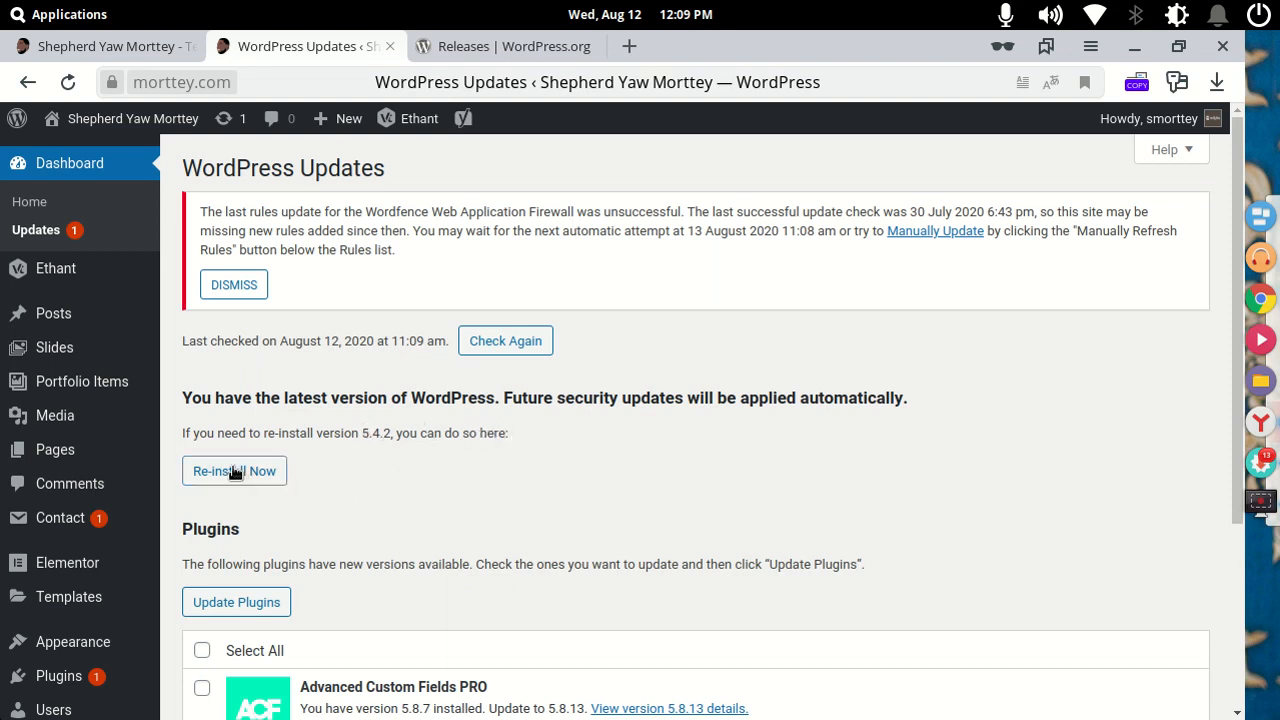
{"action": "left_click", "coordinate": [234, 470]}
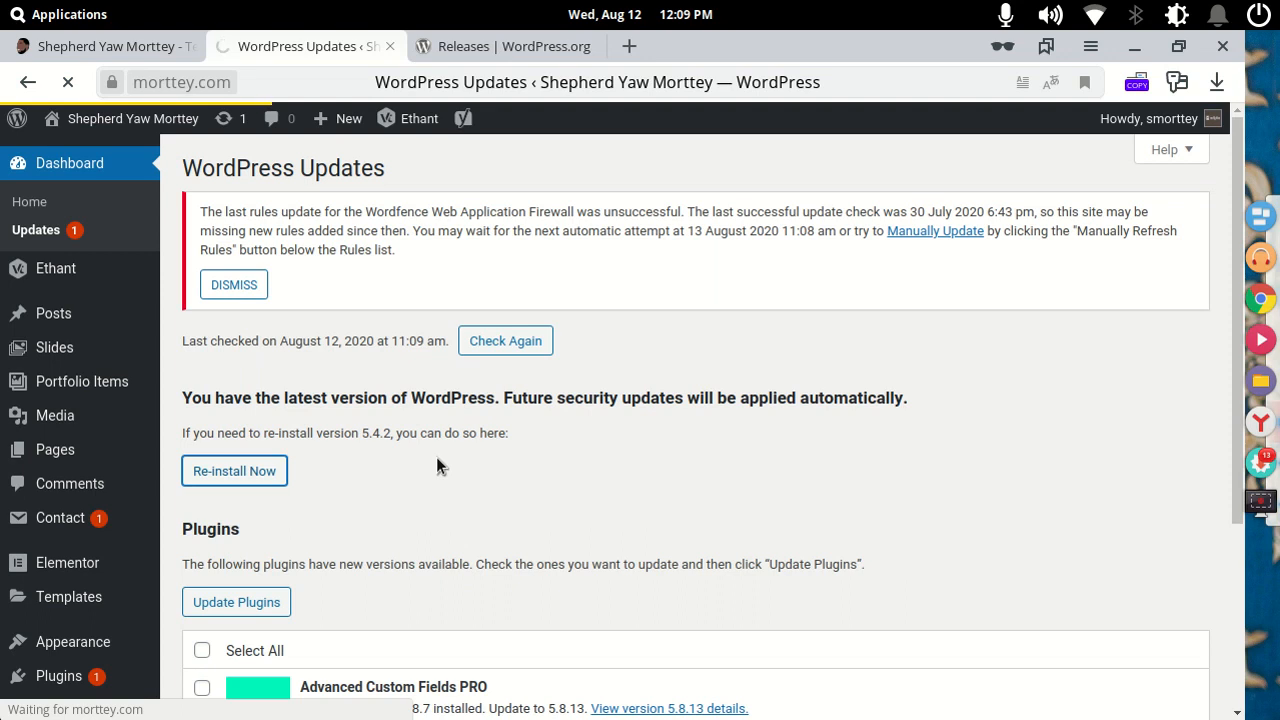
{"action": "left_click", "coordinate": [234, 470]}
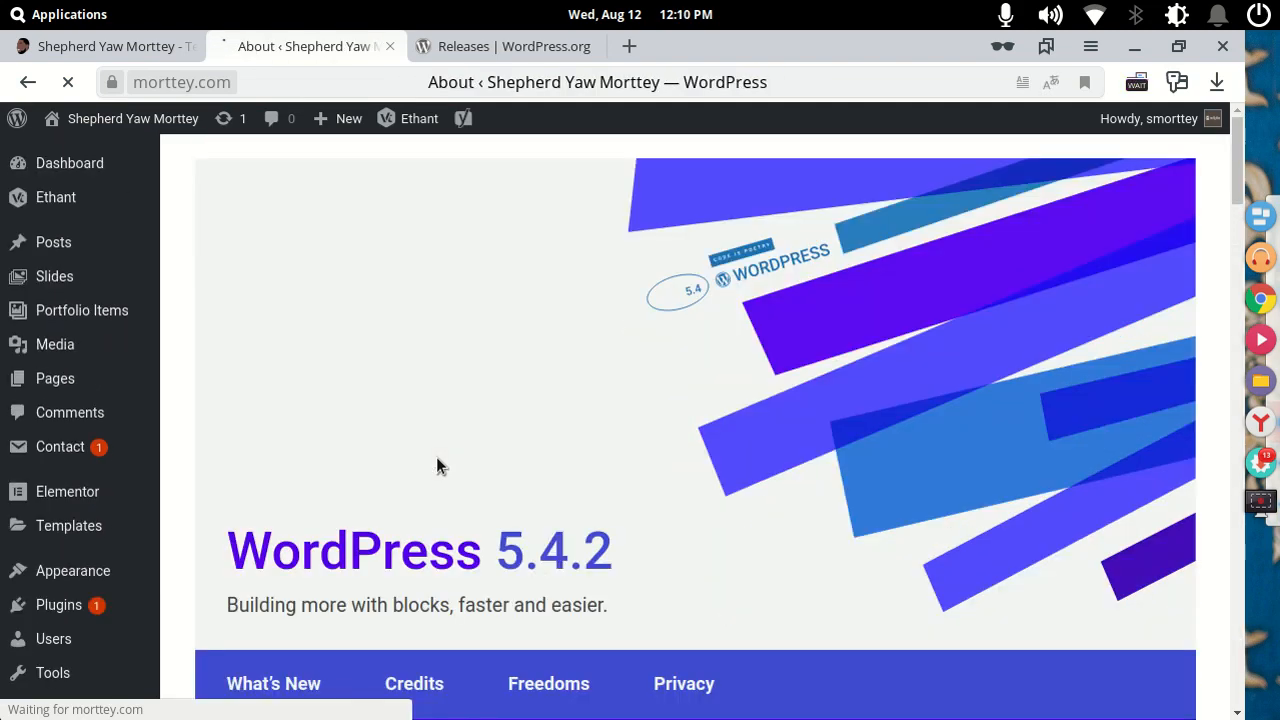
Scroll to the At a Glance panel to confirm WordPress 5.4.2
{"action": "scroll", "scroll_direction": "down", "scroll_amount": 3}
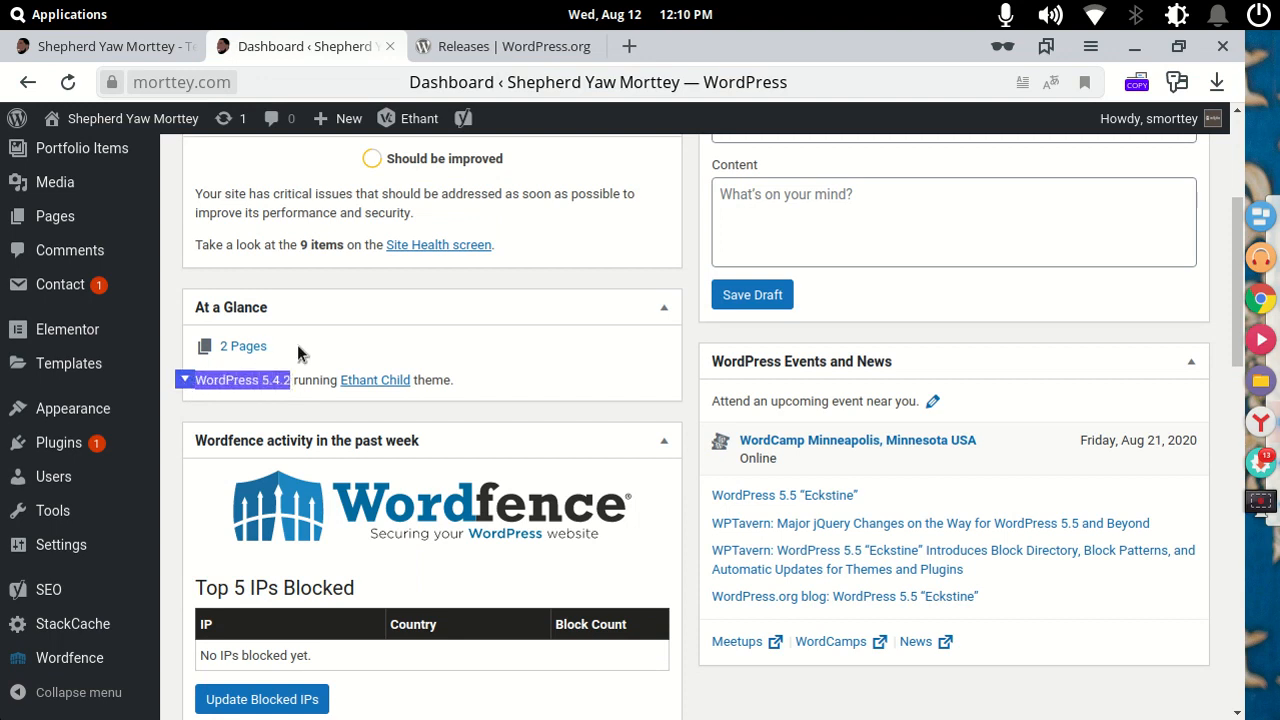
{"action": "mouse_move", "coordinate": [432, 331]}
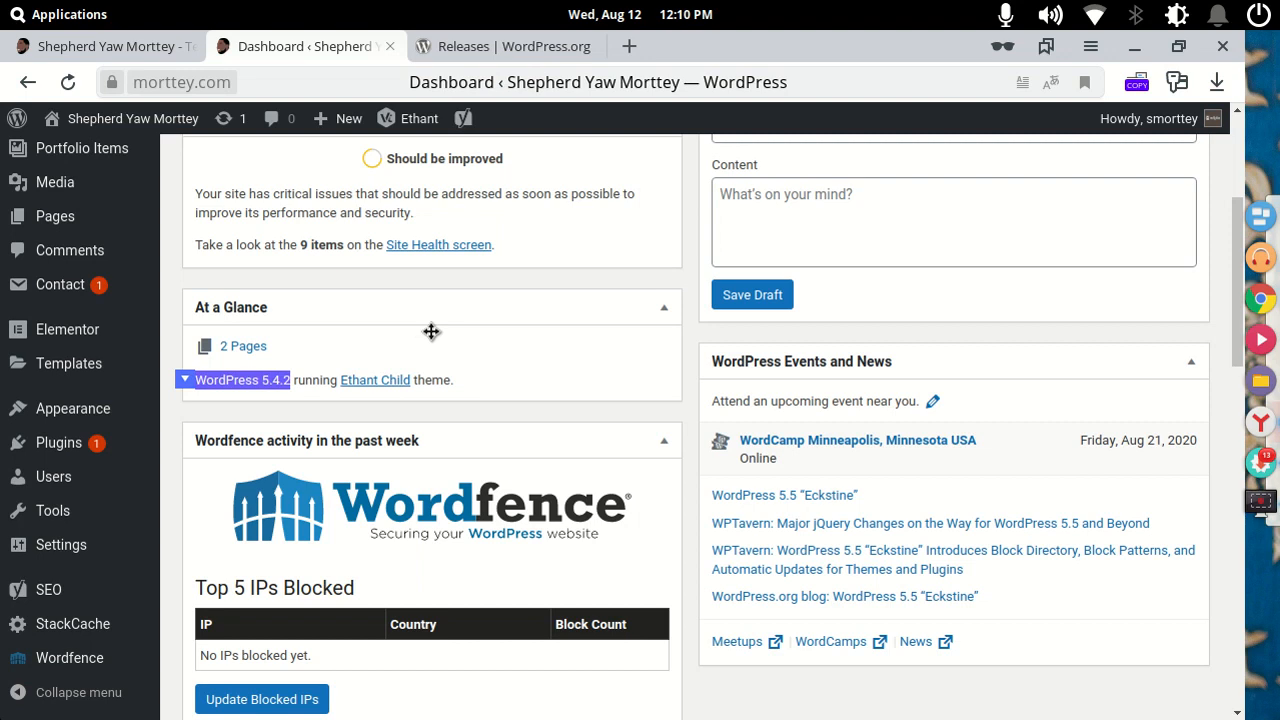
{"action": "mouse_move", "coordinate": [480, 279]}
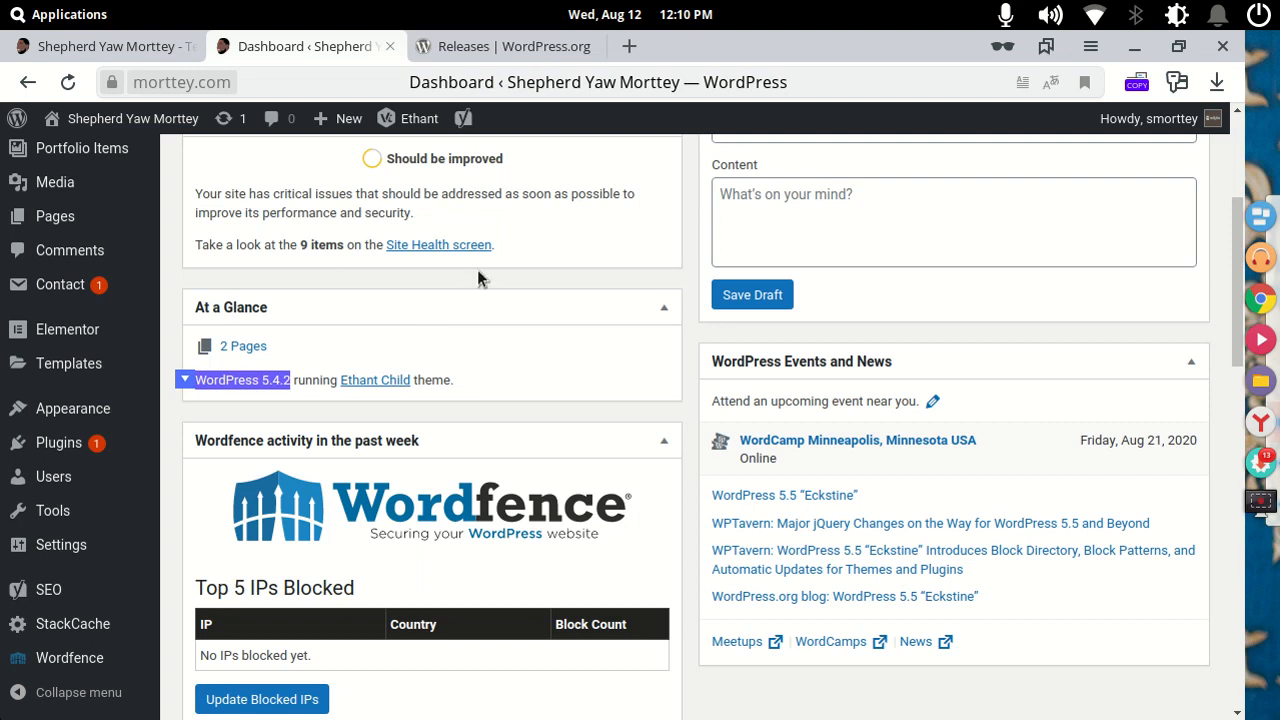